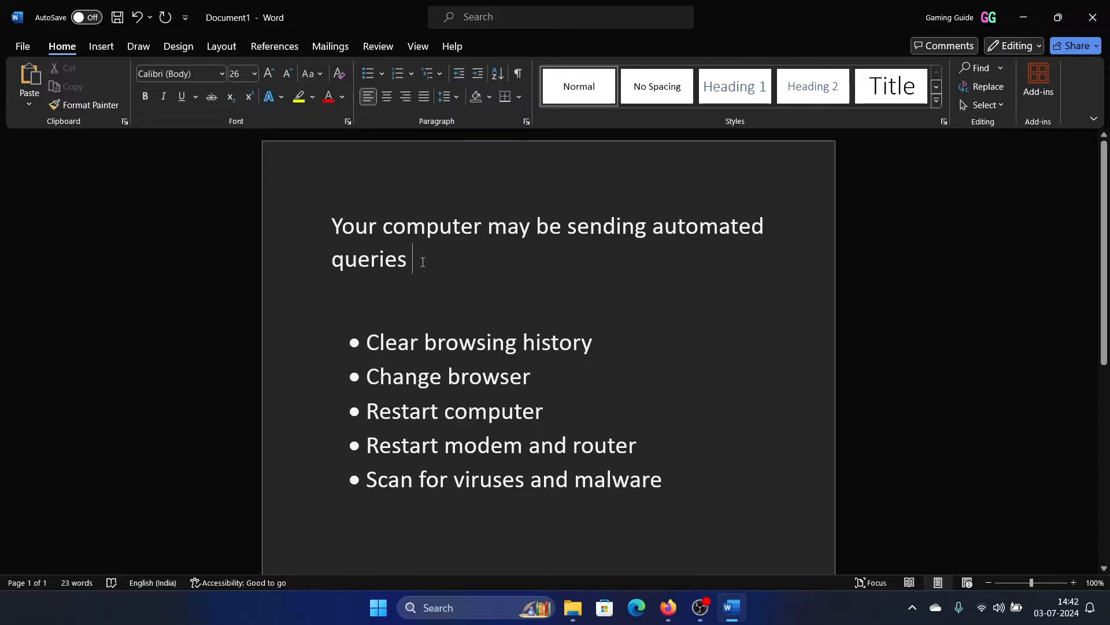
# Switch from the Word fix-list document to Microsoft Edge via the taskbar
pyautogui.moveTo(366, 342); pyautogui.dragTo(519, 342)
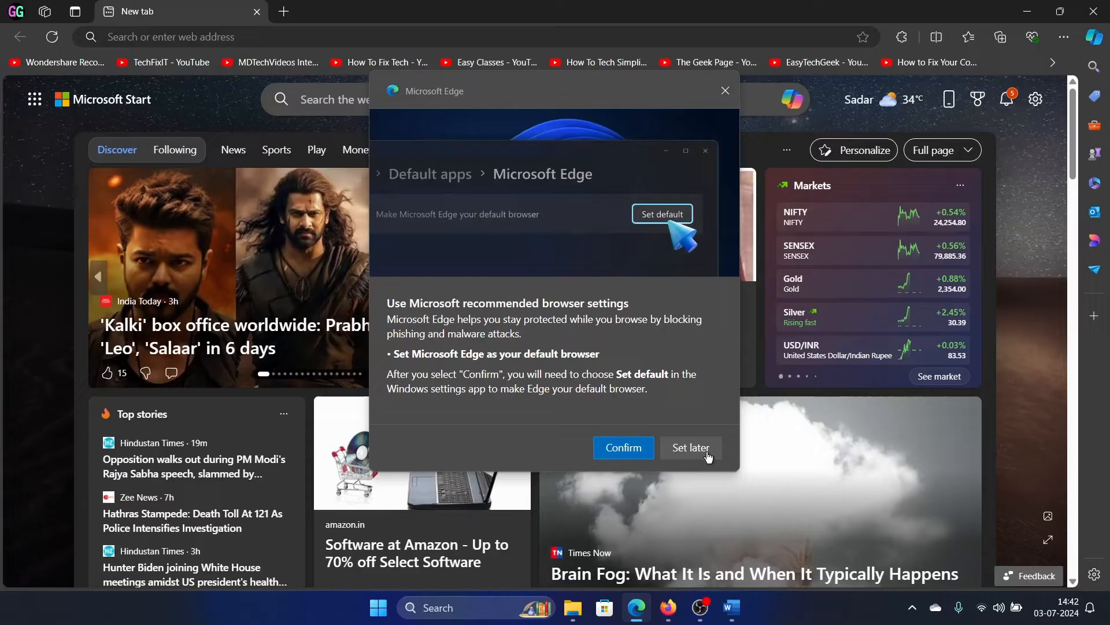
# Dismiss Edge's default-browser prompt and clear all-time history, cookies and cached files
pyautogui.click(1063, 37)
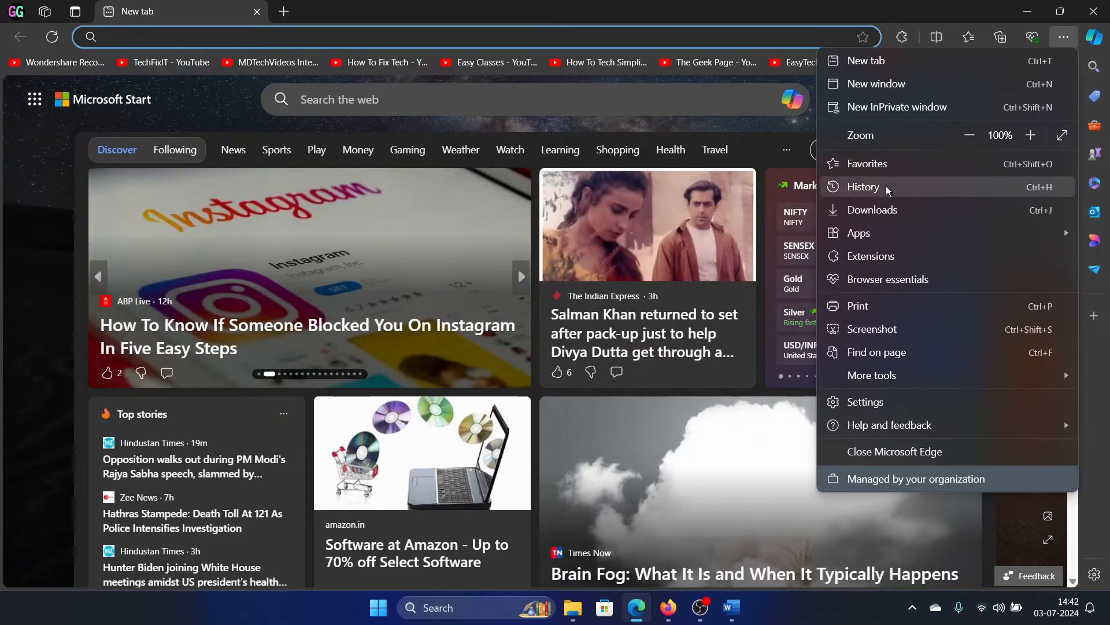
pyautogui.click(864, 186)
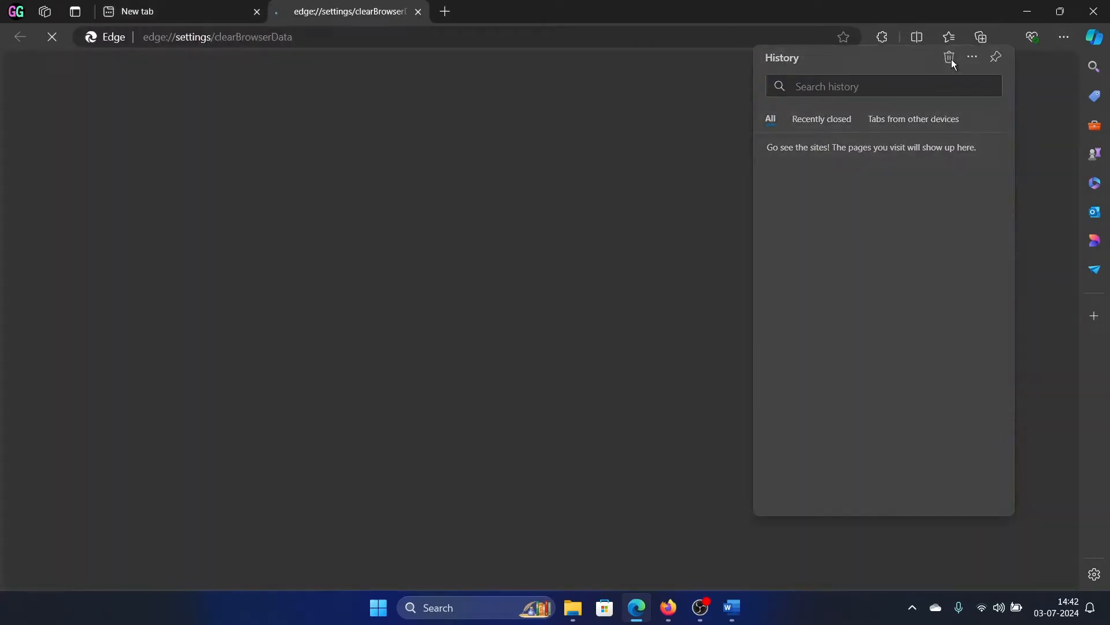
pyautogui.click(951, 58)
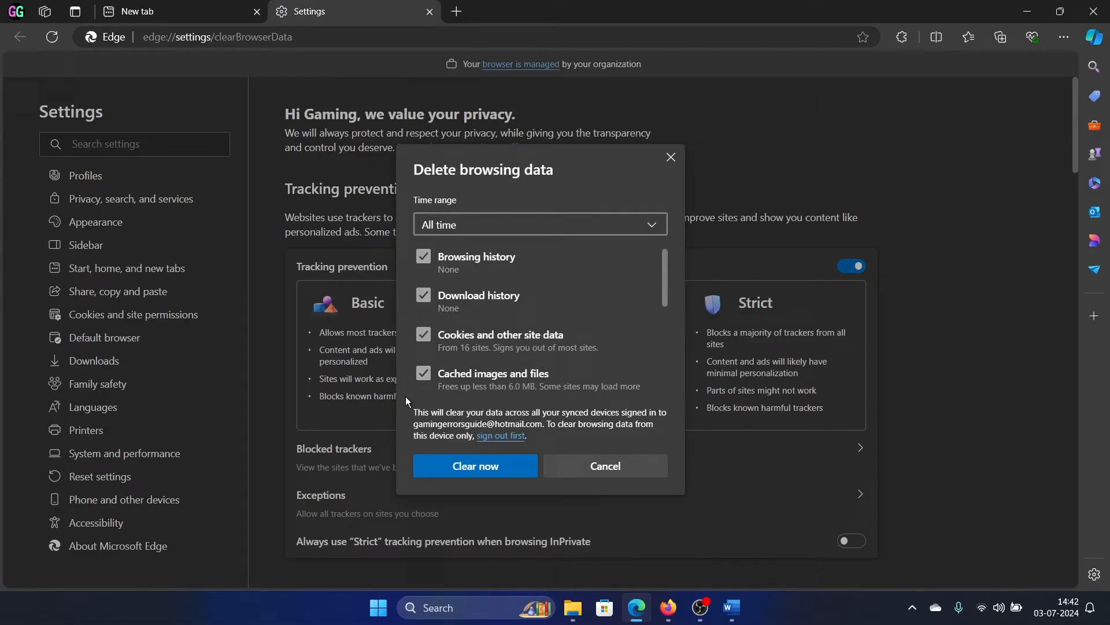
pyautogui.click(476, 465)
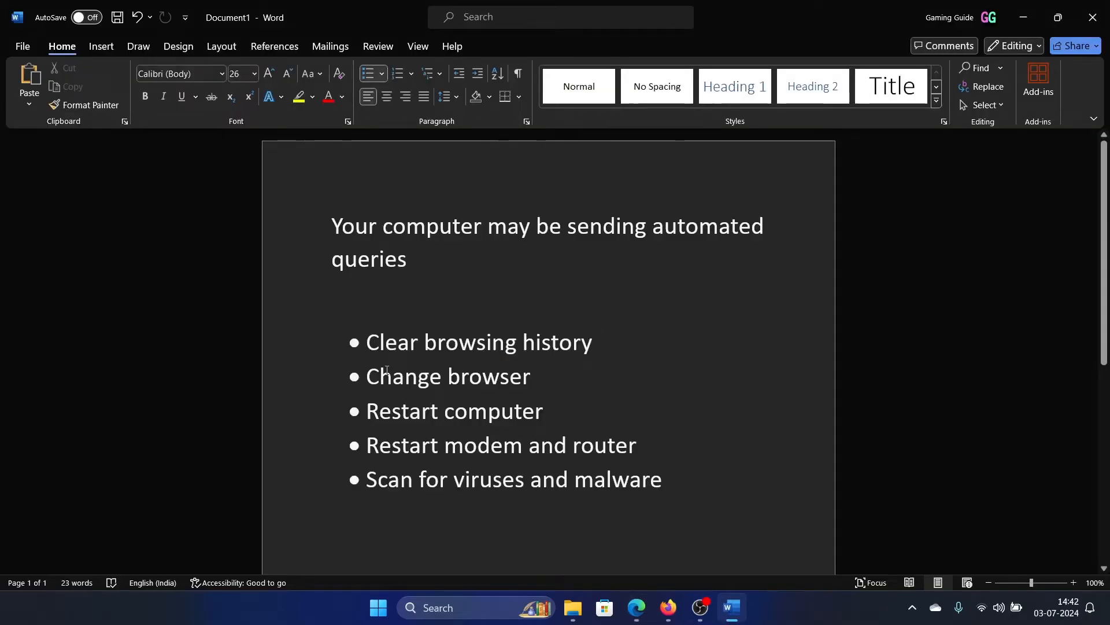
# Click through the Word bulleted fix list, leaving it unchanged
pyautogui.click(539, 376)
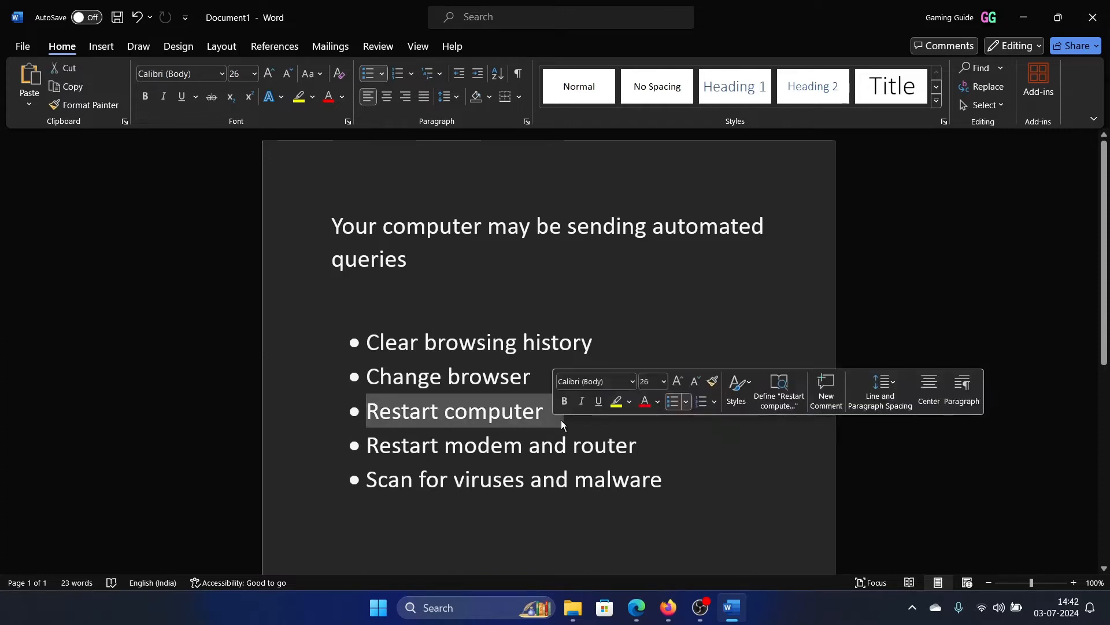
pyautogui.rightClick(378, 607)
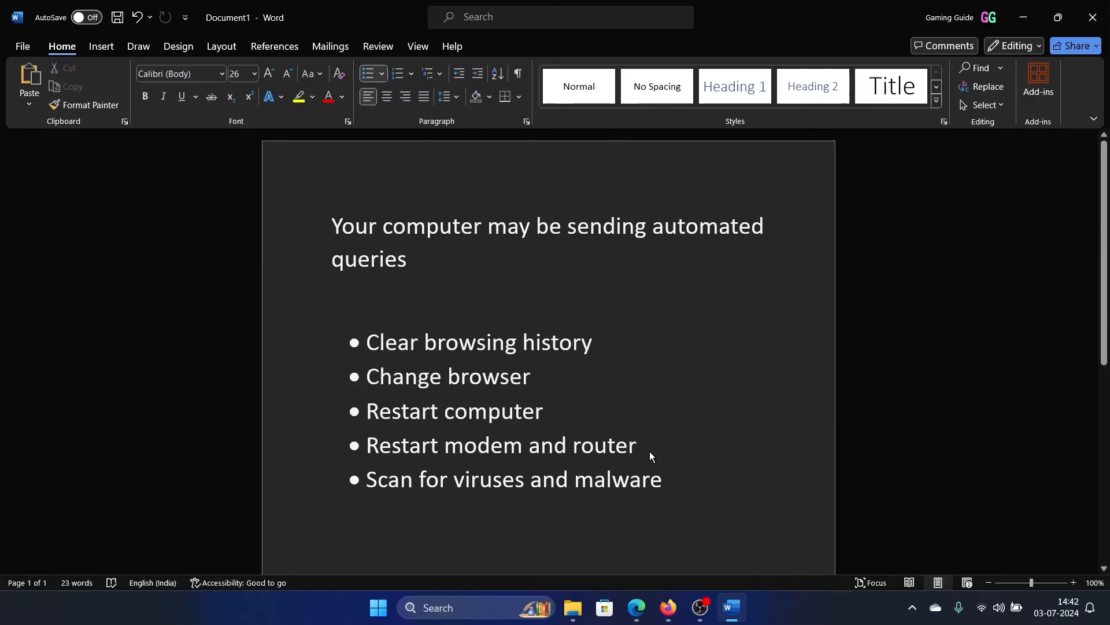
pyautogui.click(643, 446)
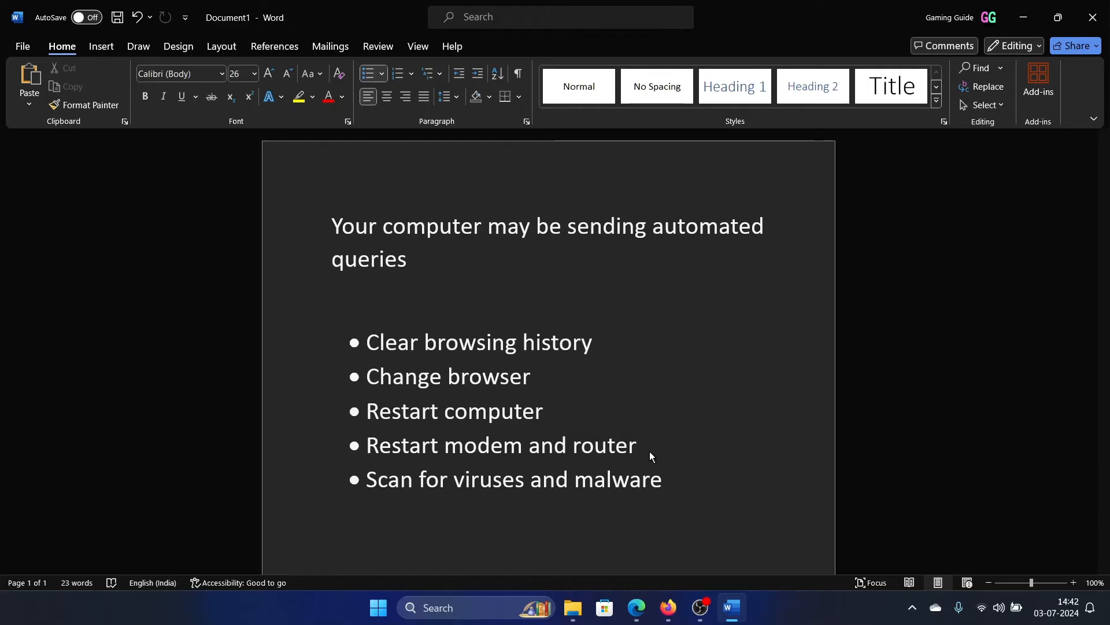
pyautogui.click(643, 444)
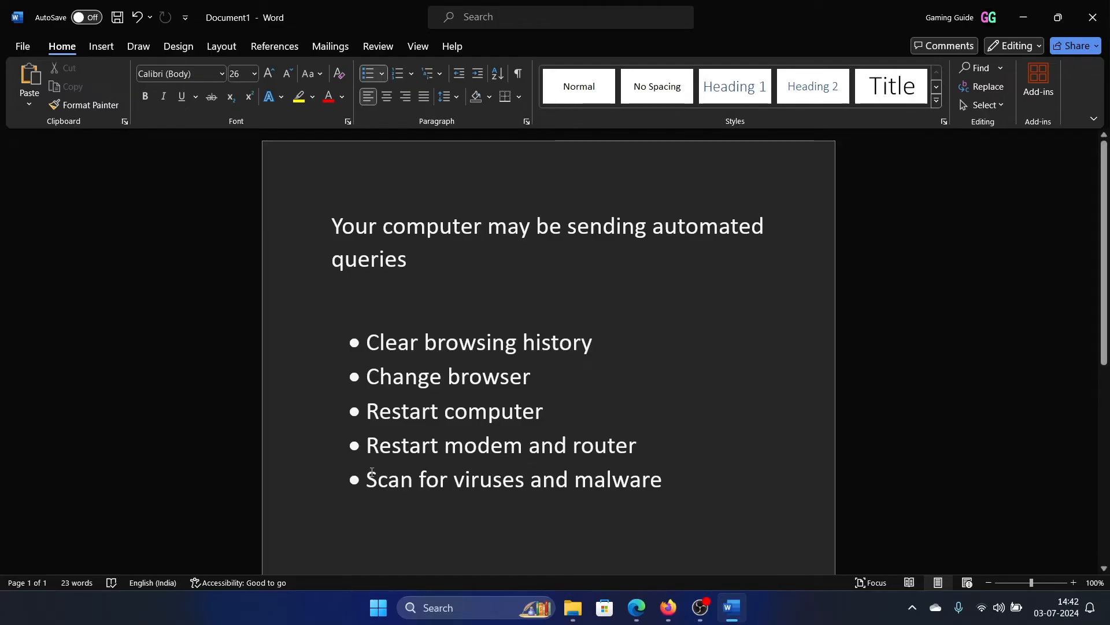
# Search for 'windows security' and launch the Windows Security app
pyautogui.click(688, 496)
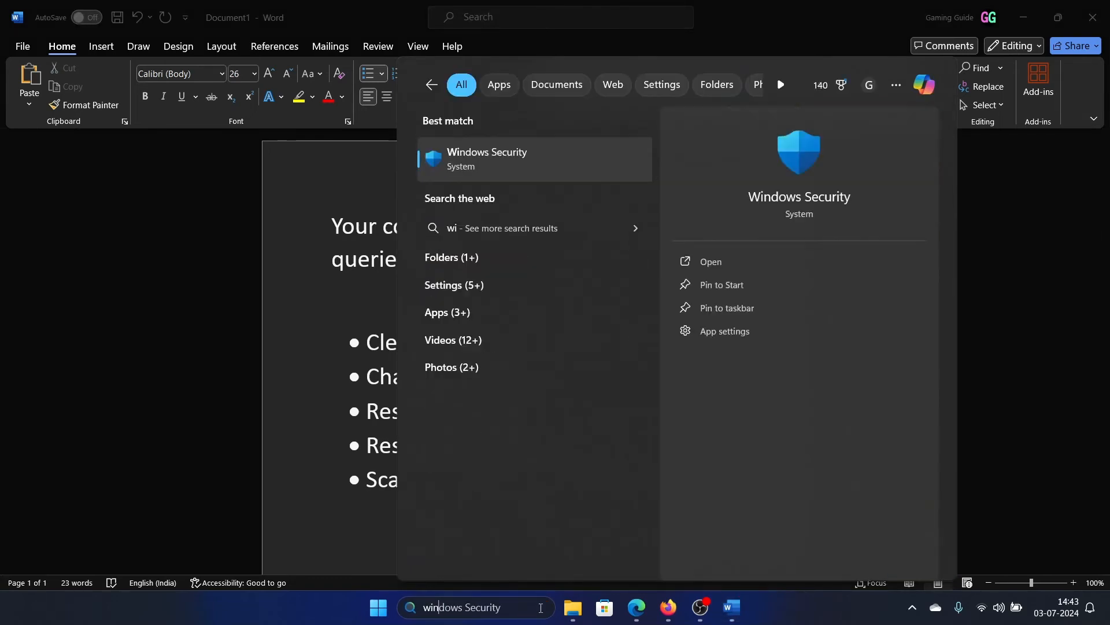
pyautogui.write('windows security')
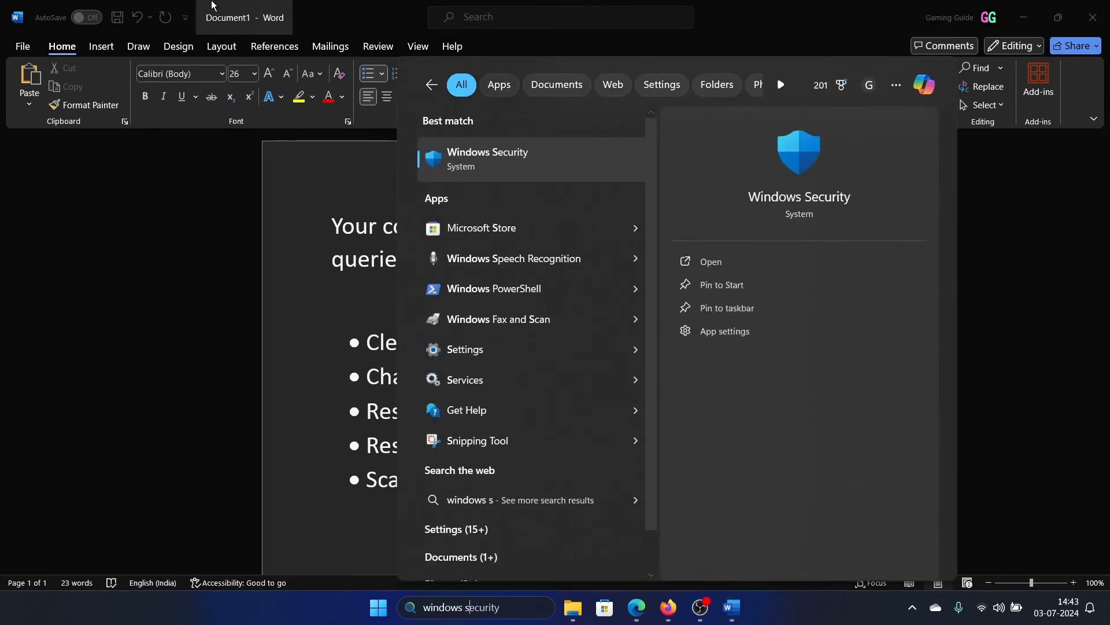
pyautogui.click(487, 158)
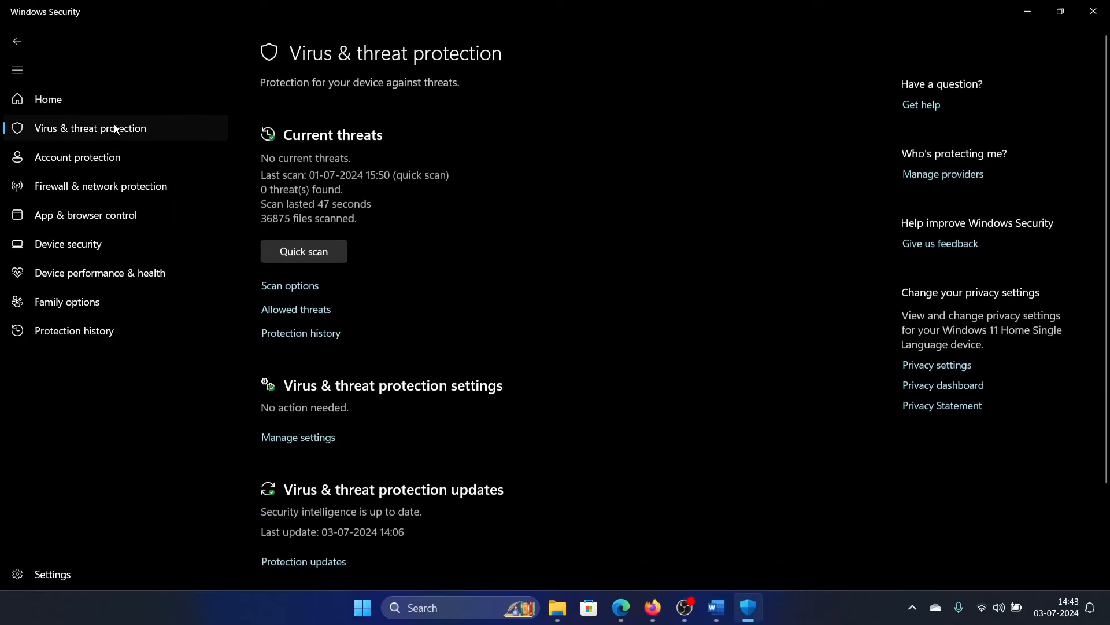
# Choose Full scan under Virus & threat protection scan options and start it
pyautogui.scroll(-3)
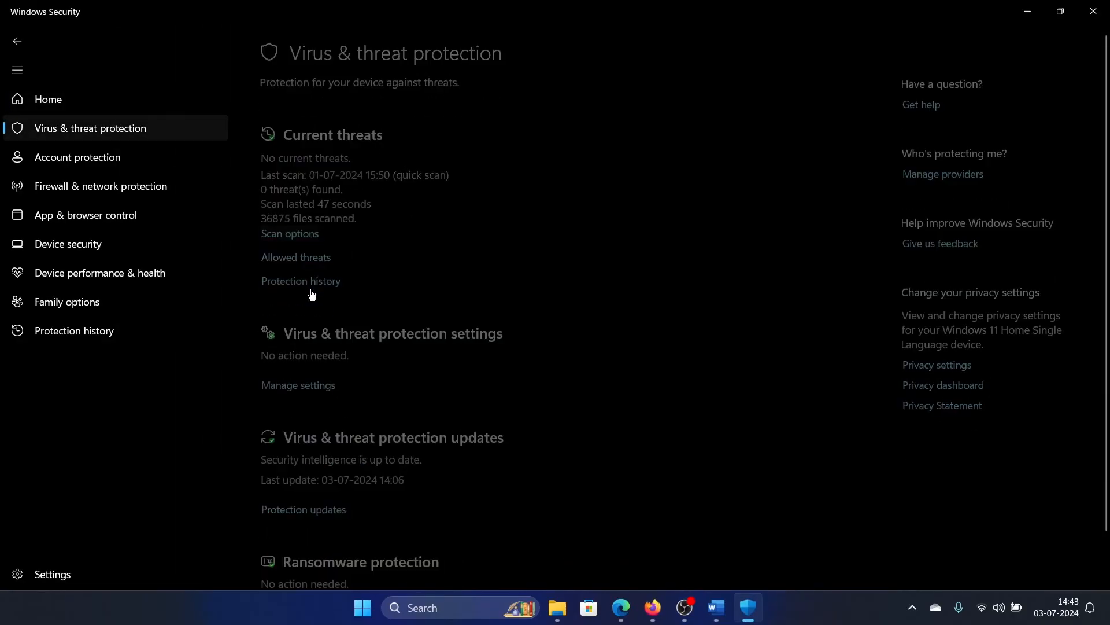
pyautogui.click(290, 233)
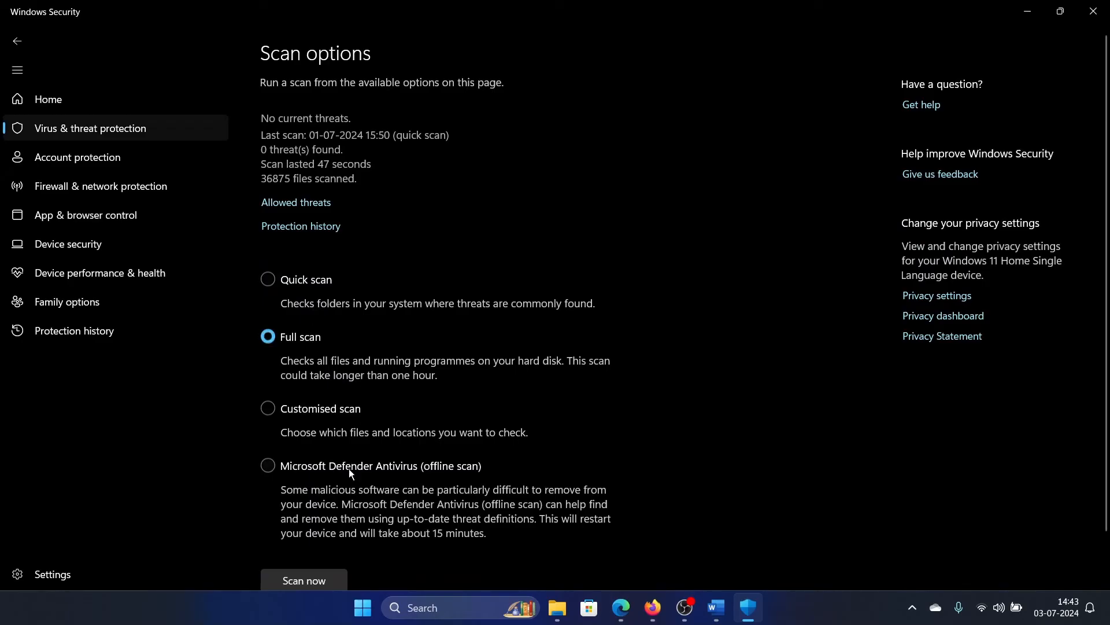
pyautogui.click(303, 580)
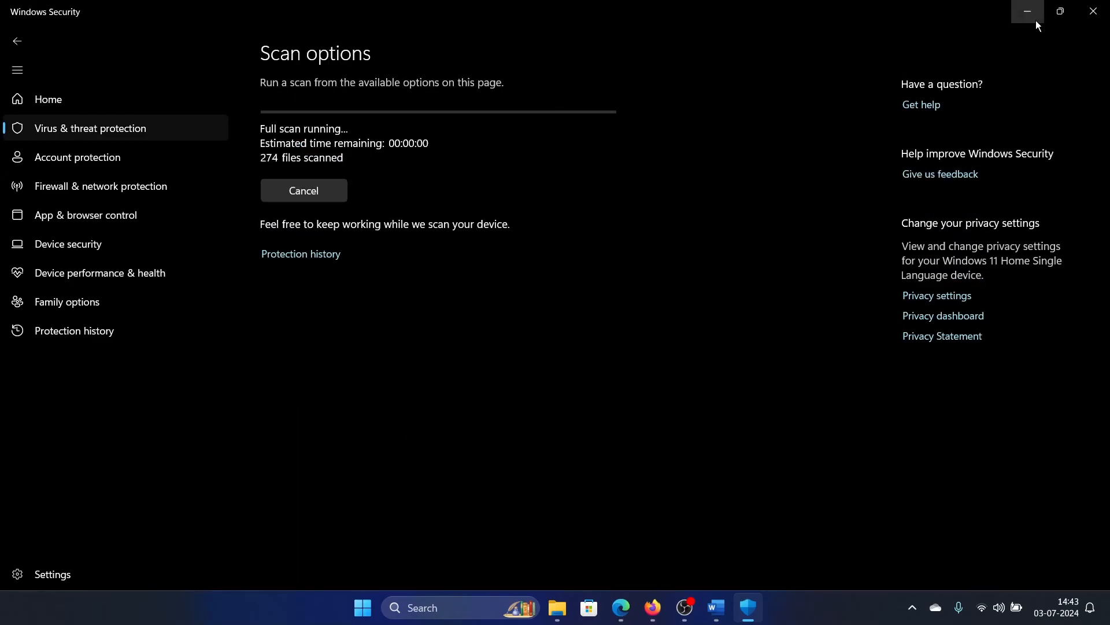